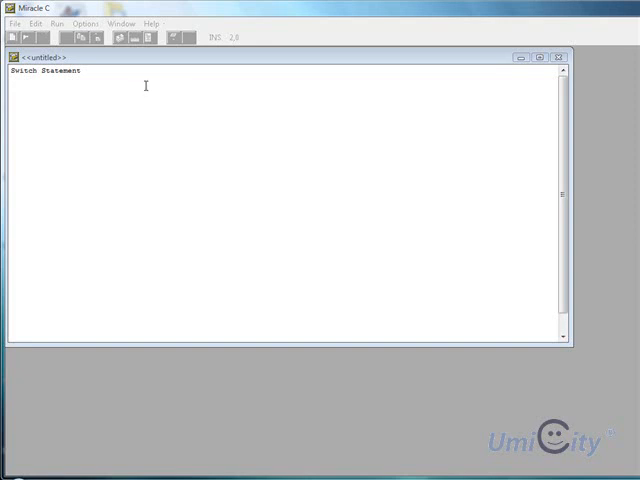
Step: Clear the 'Switch Statement' heading so the untitled document is empty
key(Return)
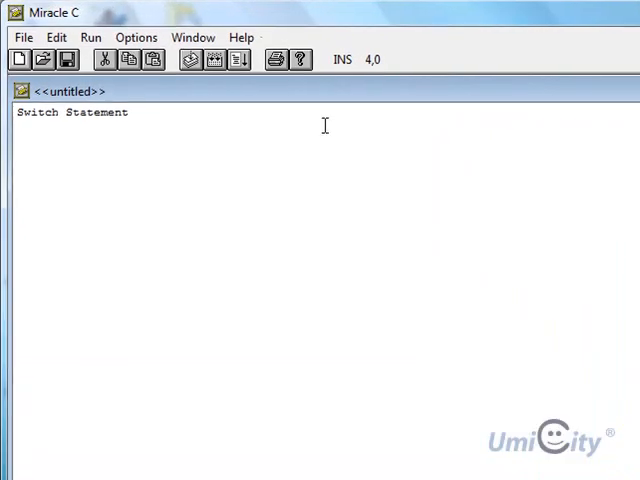
key(enter)
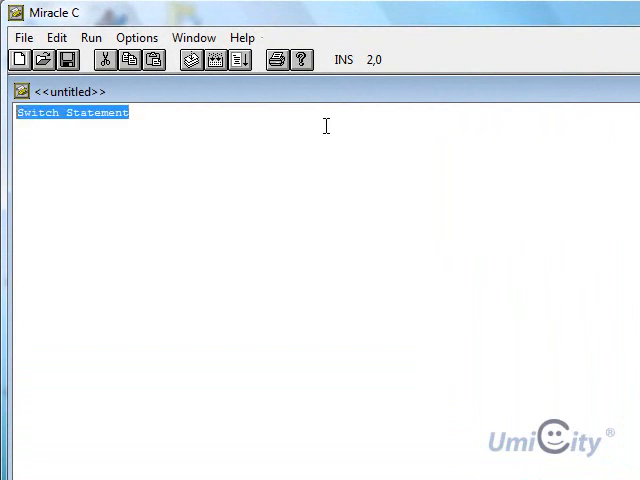
key(Delete)
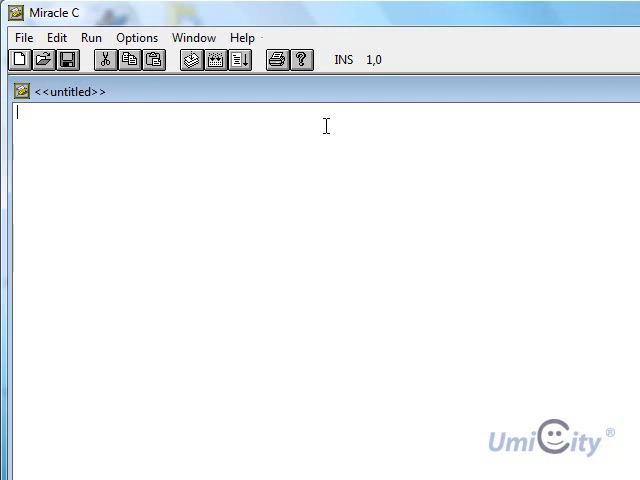
Step: Write #include <stdio.h>, main() and the declaration char letter;
text(#include)
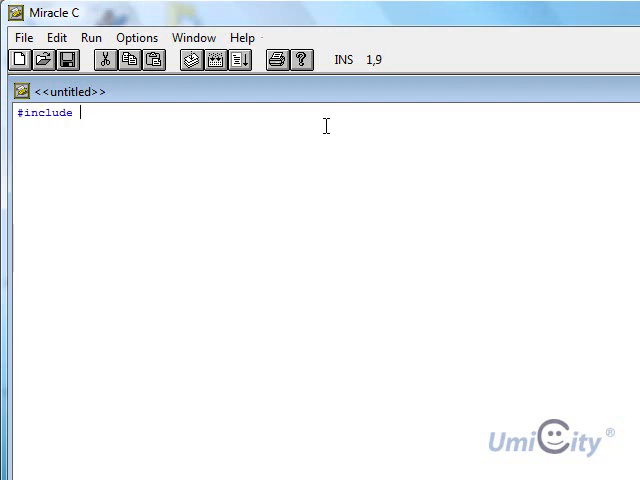
text(<stdio)
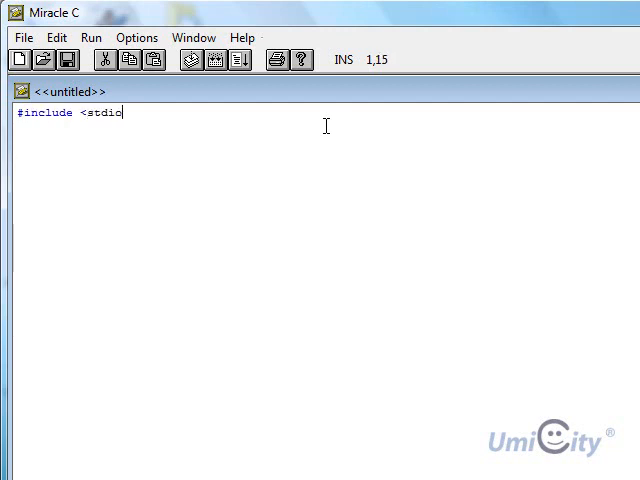
text(.h>)
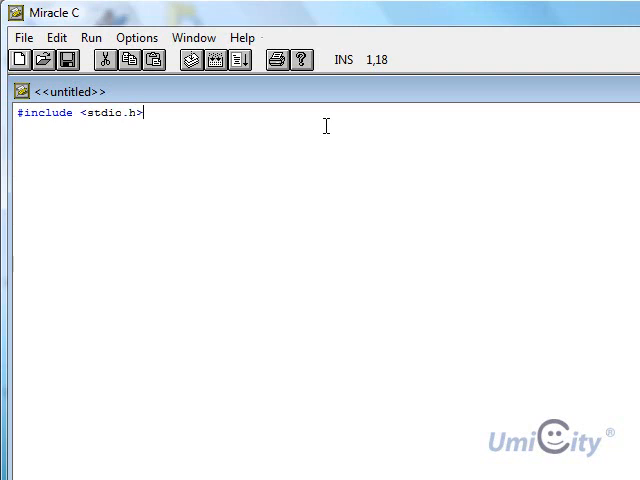
key(Return)
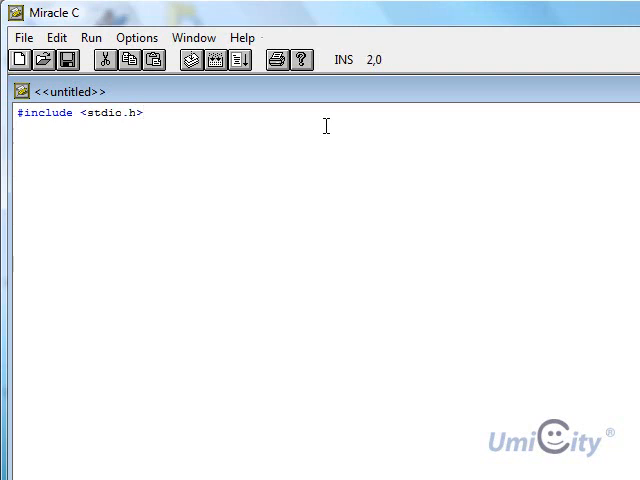
text(main())
text({)
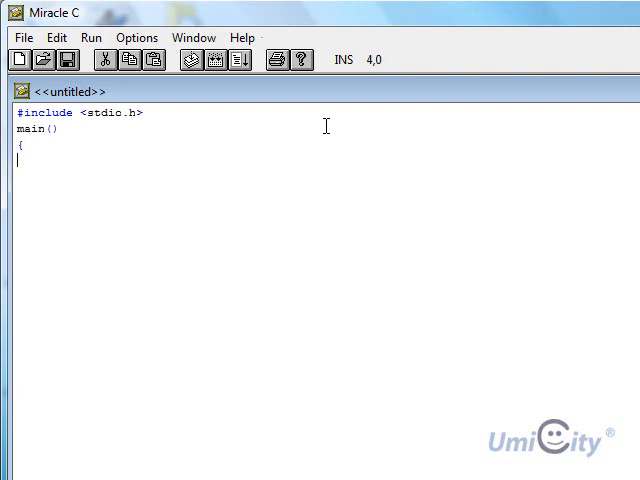
text(char)
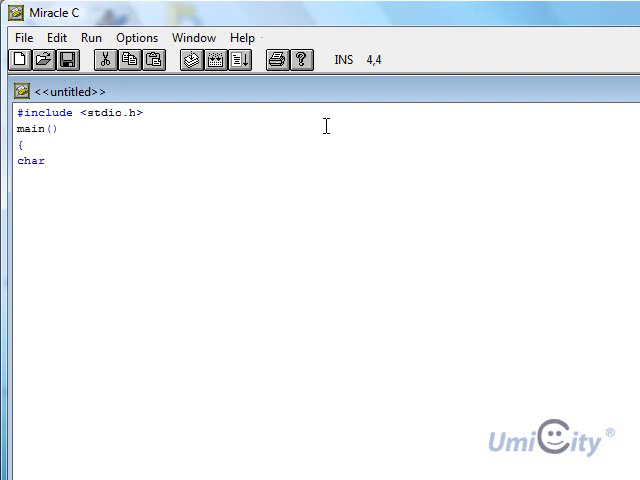
text(le)
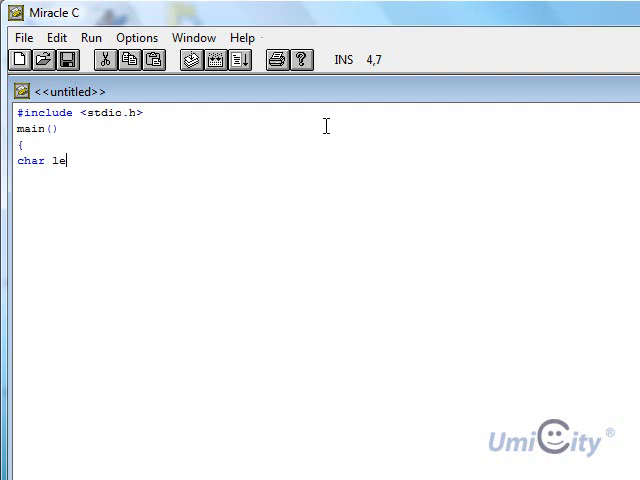
text(tter;)
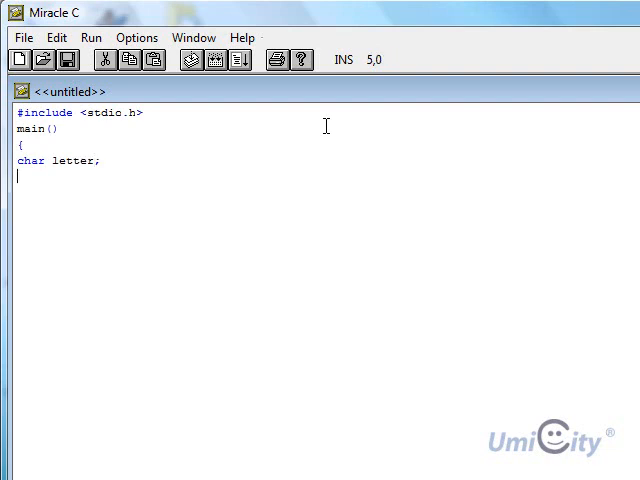
Step: Add the prompt printf("Enter any single character: ")
text(printf)
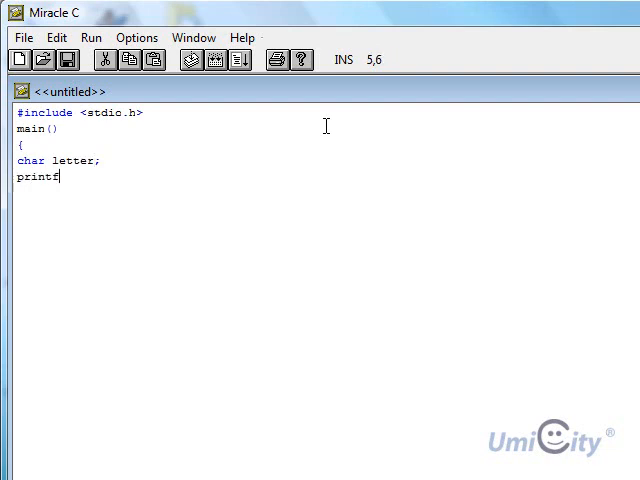
text(("E)
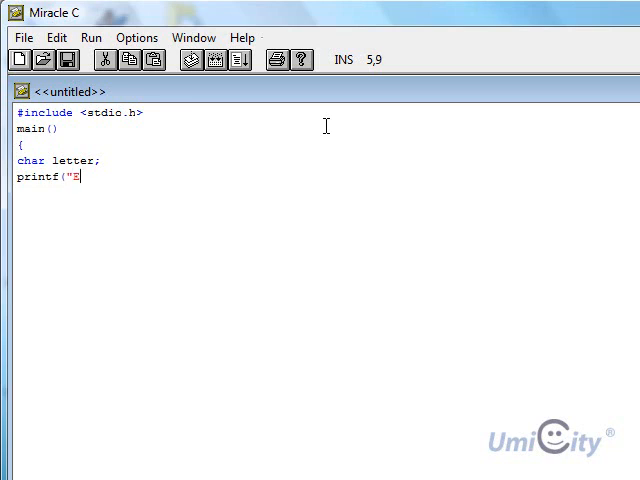
text(nter any si)
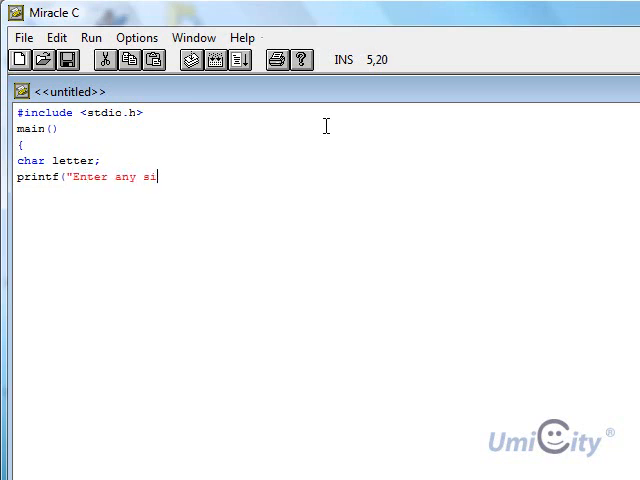
text(ngle charac)
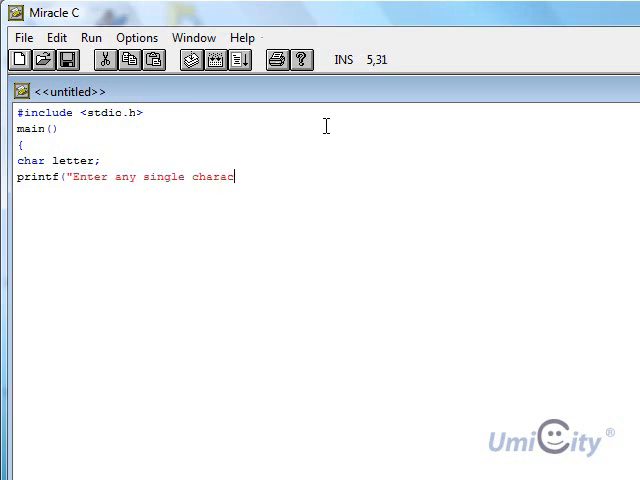
text(ter:)
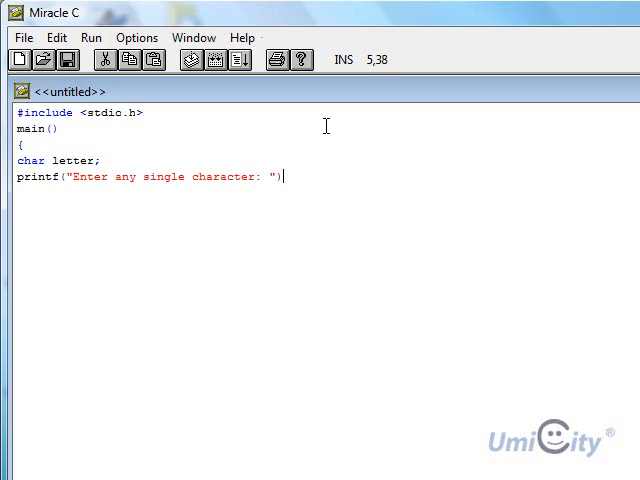
Step: Add scanf("%c", &letter); to read the character into letter
text(;)
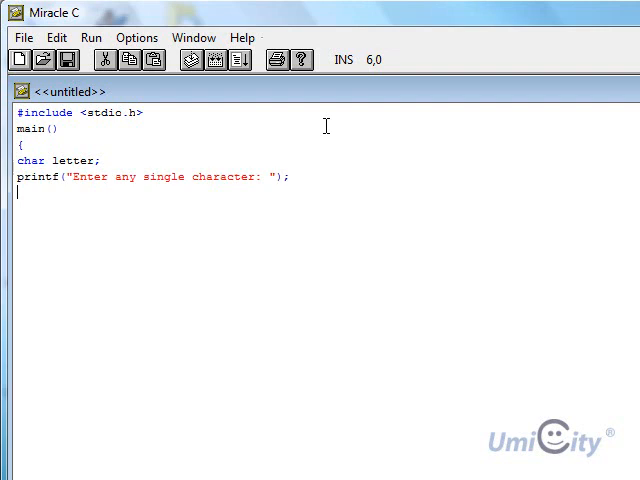
text(scaf)
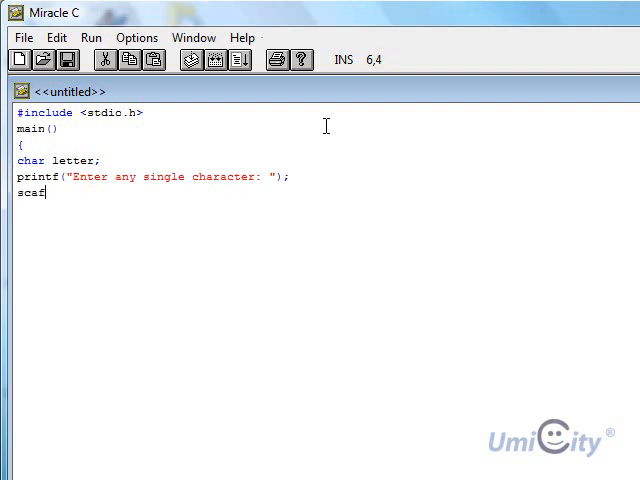
text(()
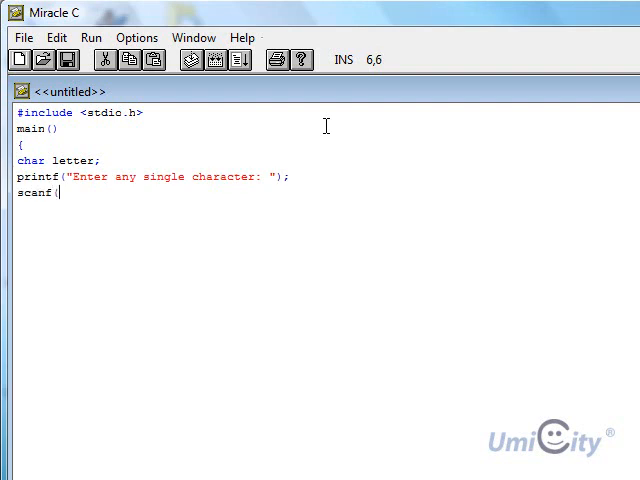
text(")
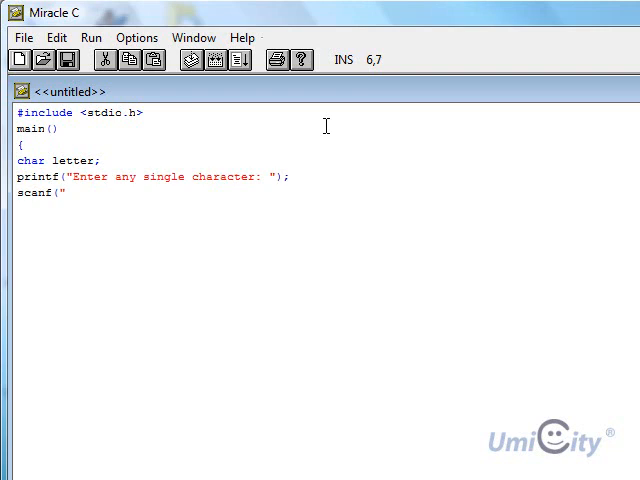
text(%)
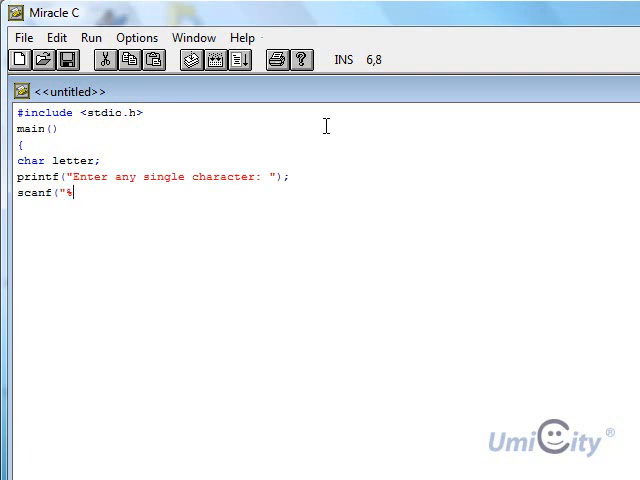
text(c",)
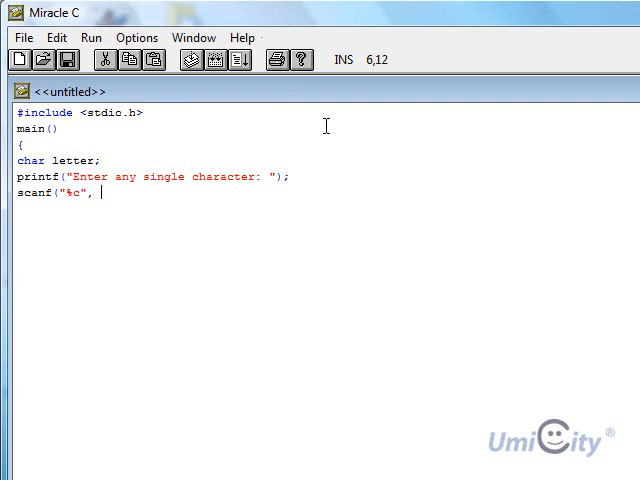
text(&l)
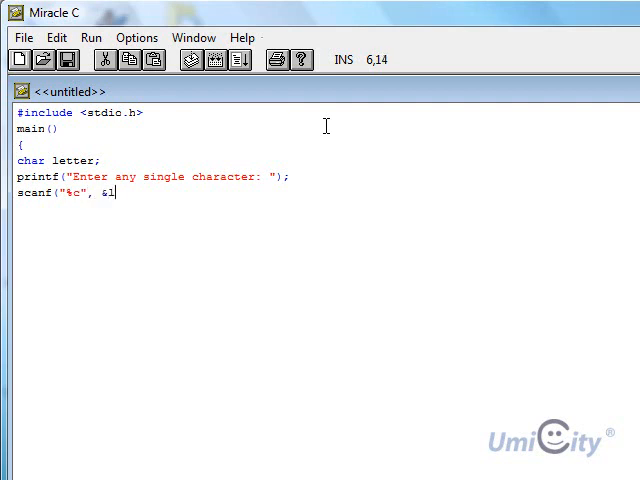
text(etter)
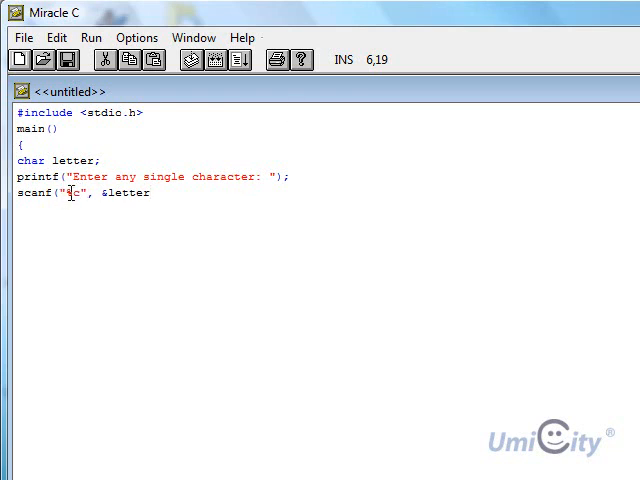
double_click(72, 192)
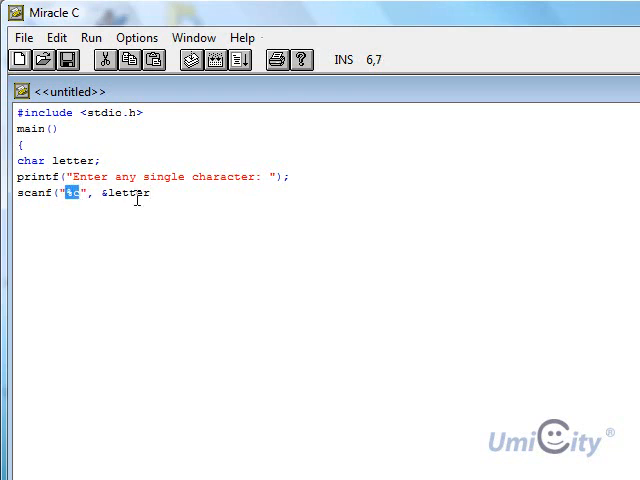
double_click(124, 194)
text();)
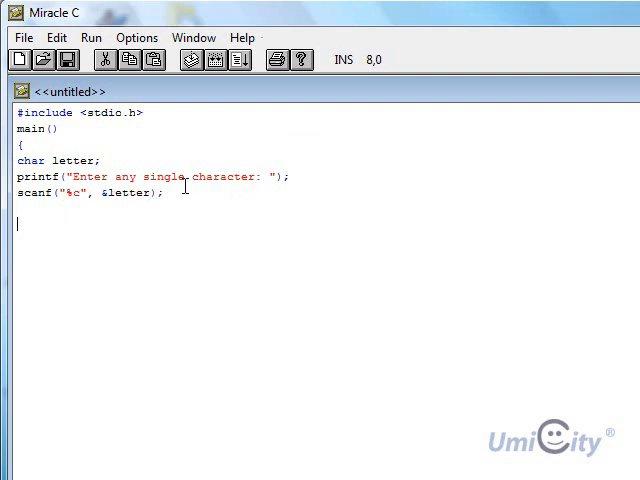
Step: Write switch(letter) with its opening brace
text(sw)
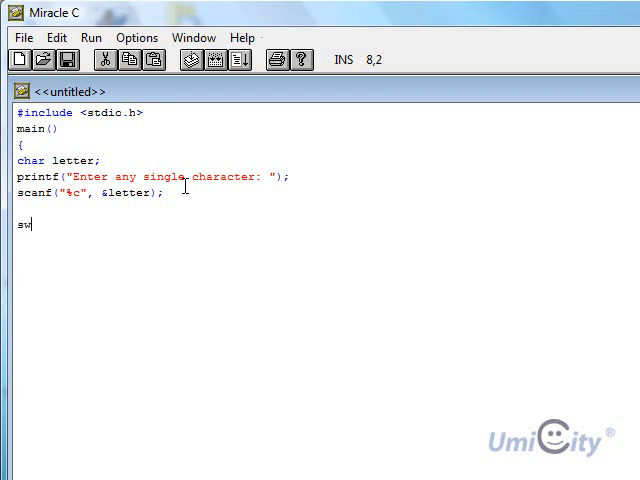
text(itch)
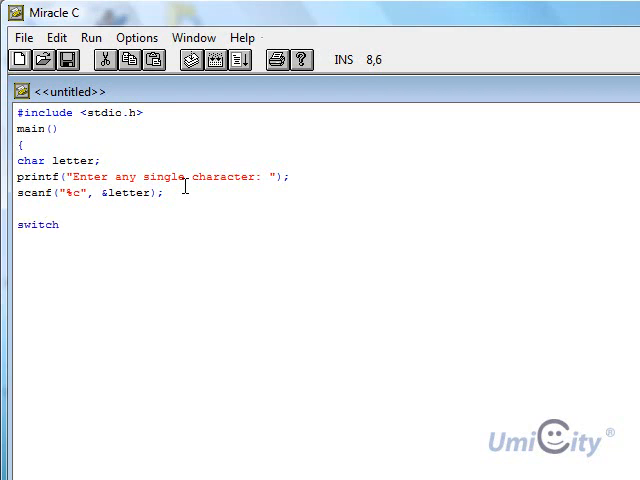
text((letter)
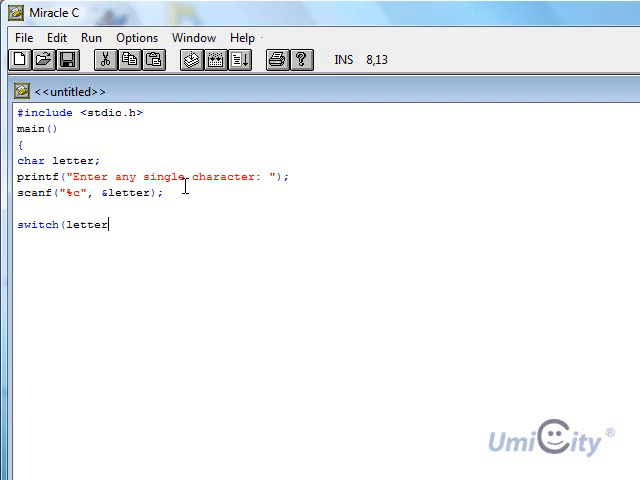
text())
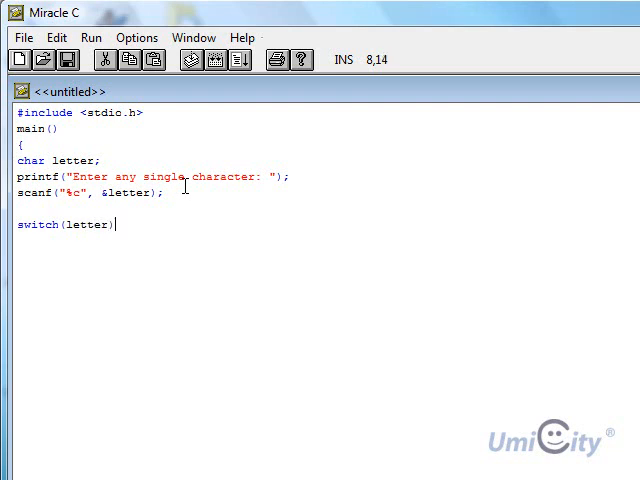
click(62, 224)
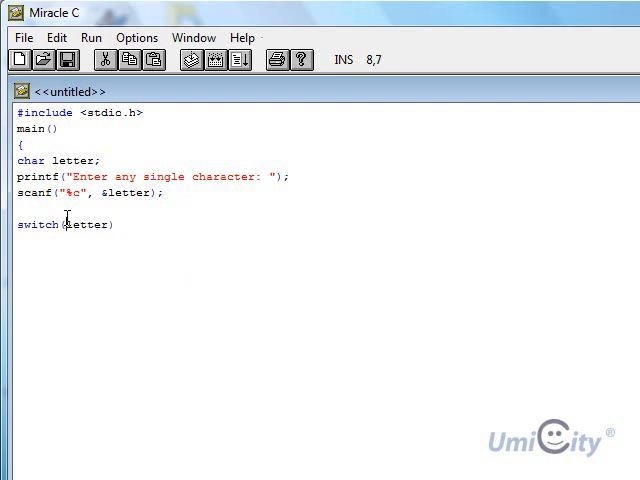
double_click(84, 224)
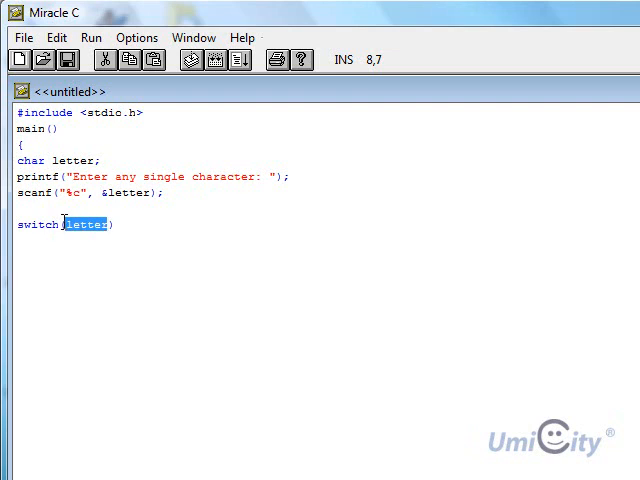
click(168, 224)
text({)
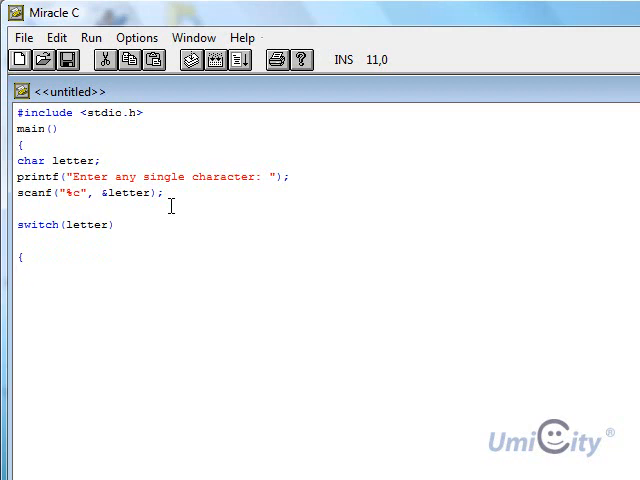
Step: Add case 'a' : printf("Letter \'a' found \n"); break;
text(case)
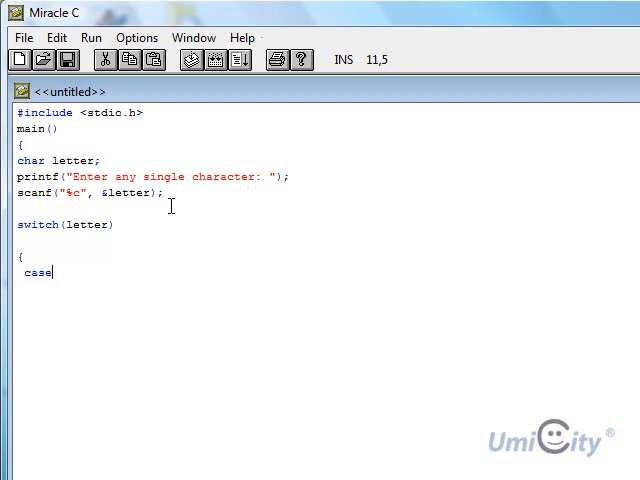
text(')
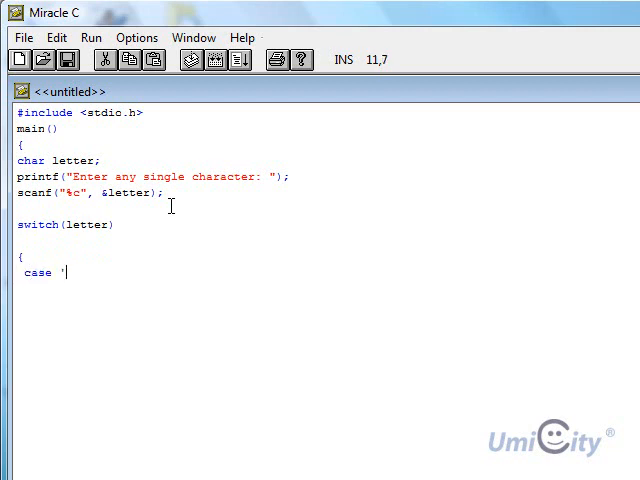
text(a')
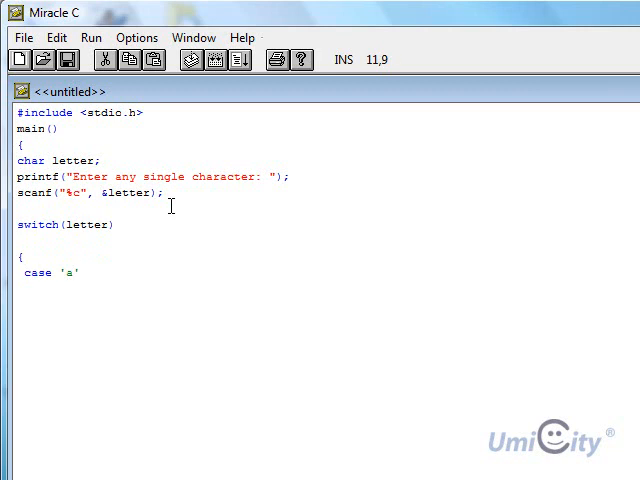
text(: prin)
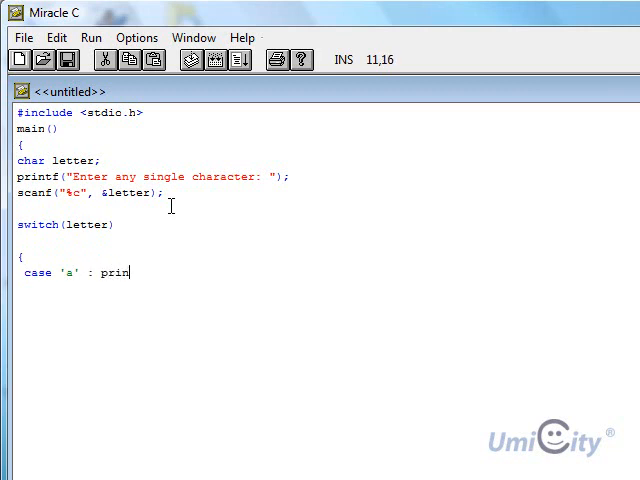
text(tf)
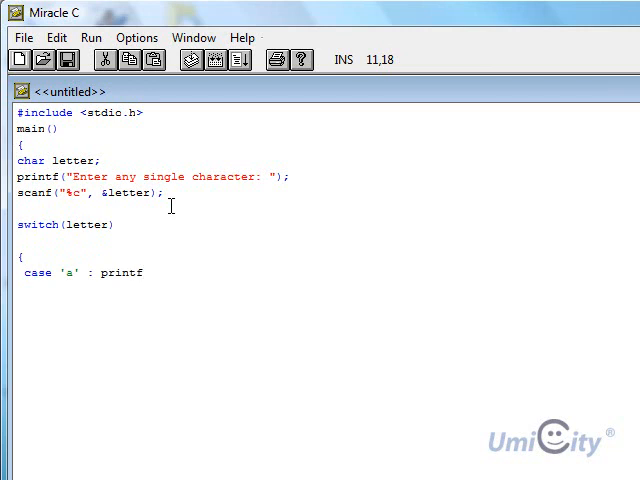
text(("Letter)
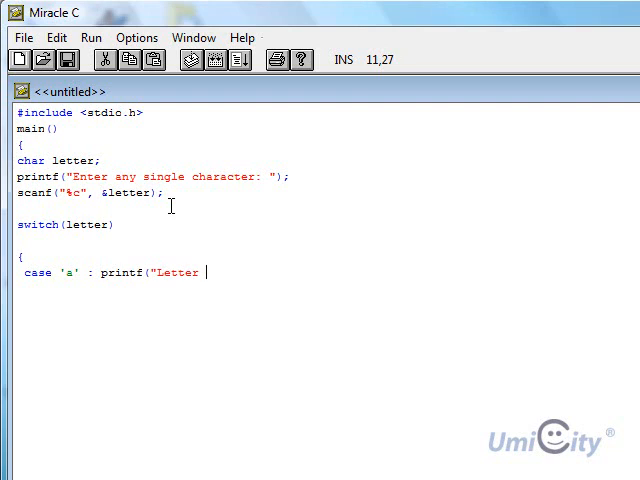
text(\)
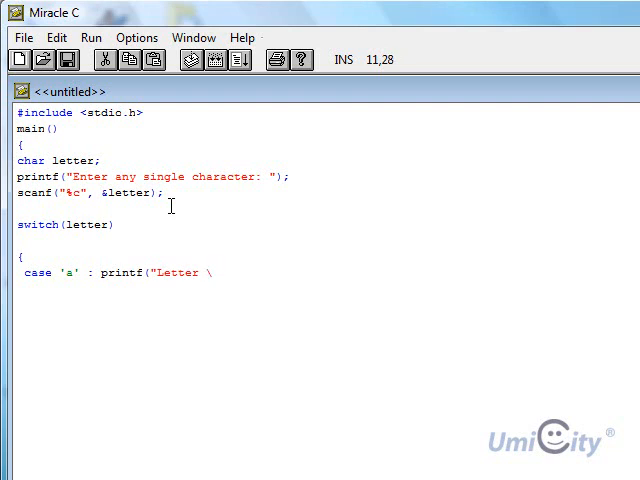
text('a)
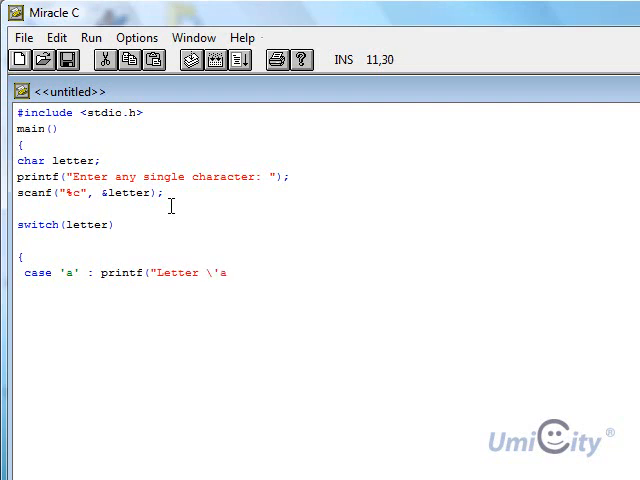
text(')
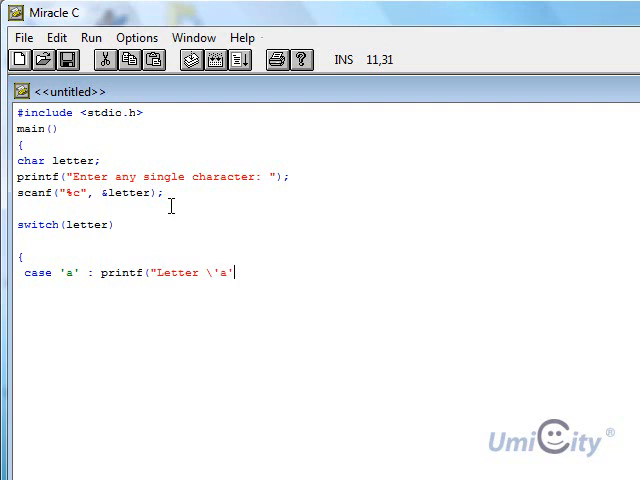
text(found)
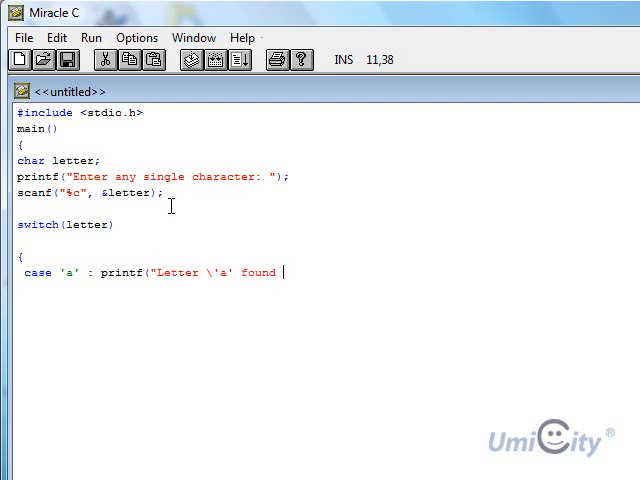
text(\n")
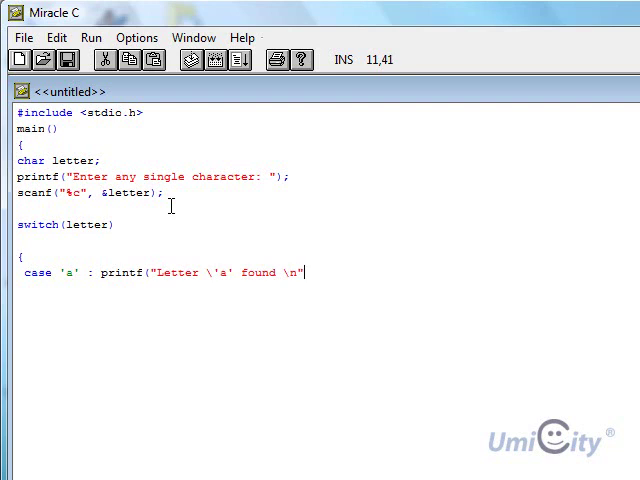
text())
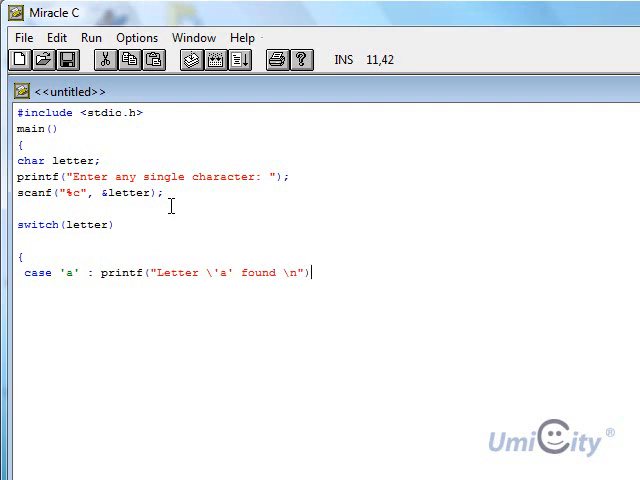
text(; break;)
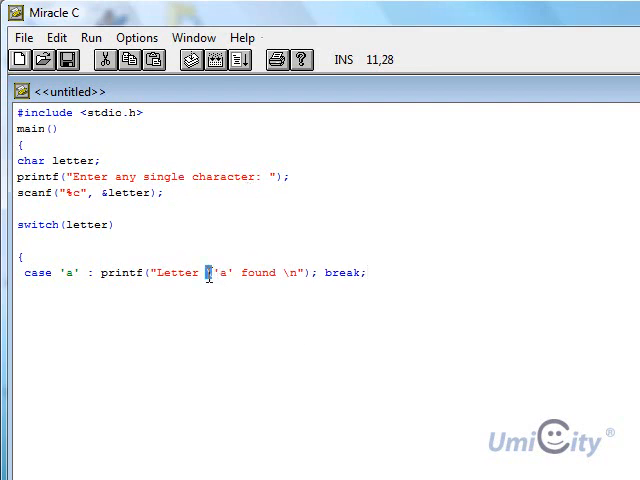
Step: Rework the case 'a' message so a sits between escaped quotation marks \'a\'
text(\)
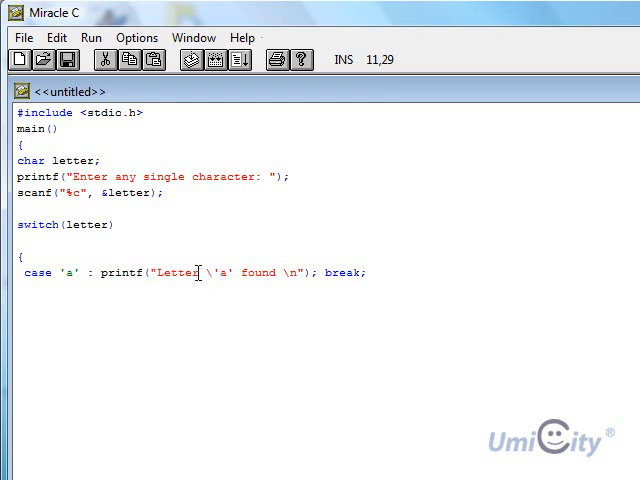
mouse_move(328, 224)
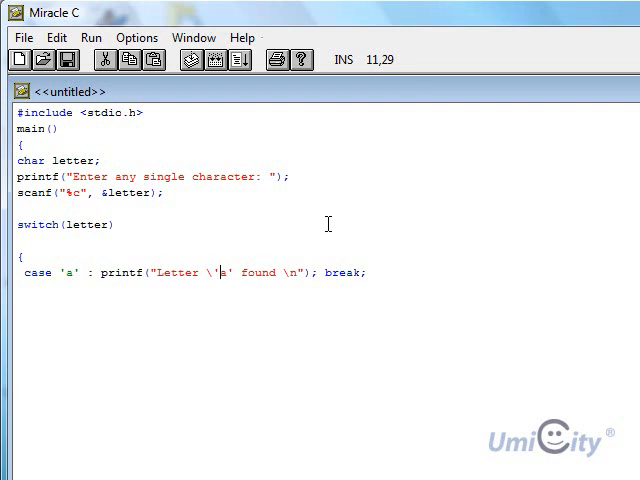
key(Left)
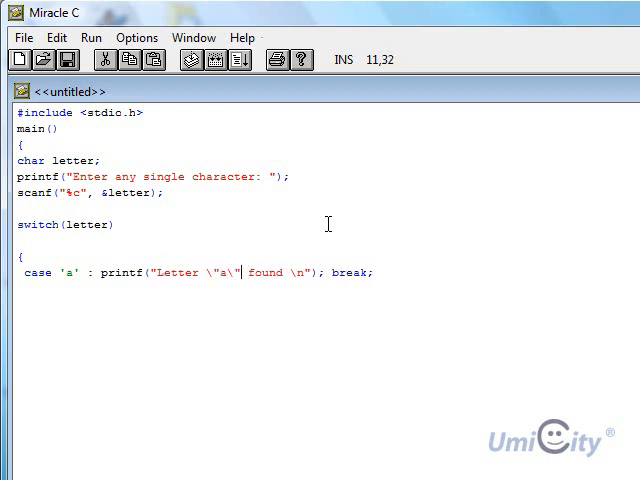
key(Left)
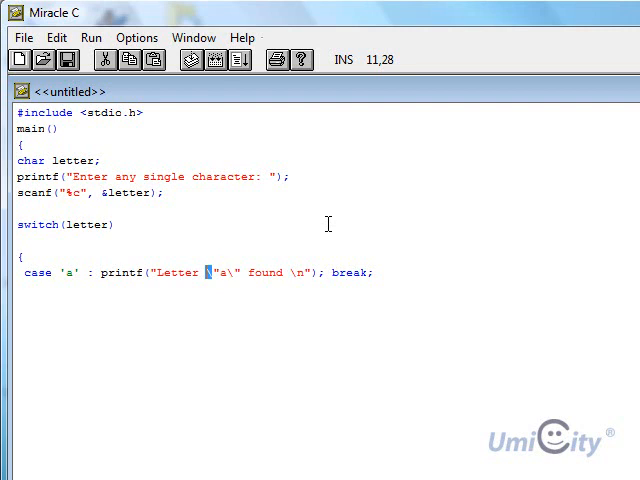
text(\)
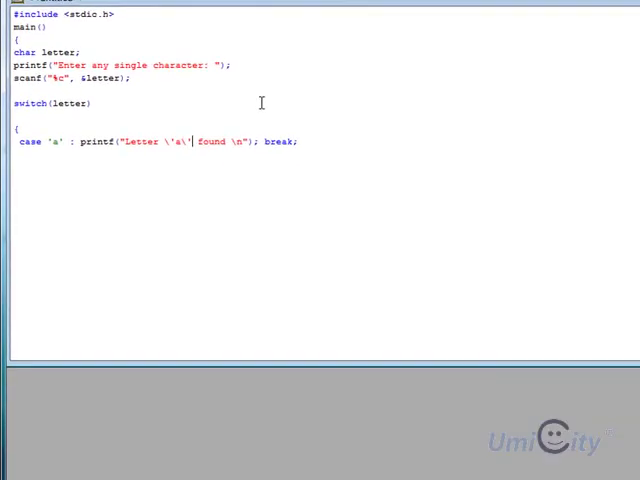
mouse_move(336, 136)
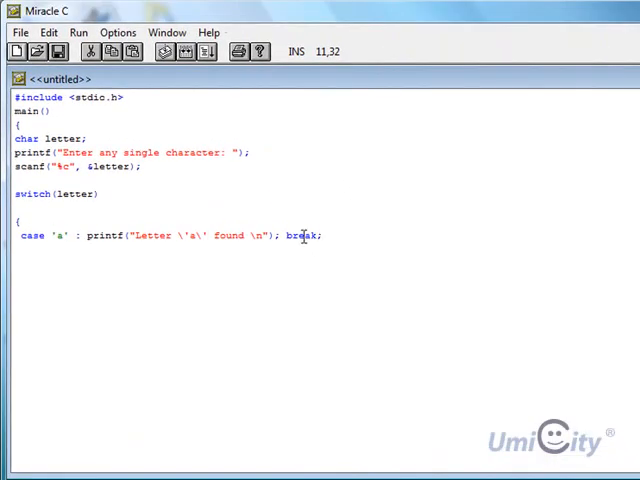
Step: Add case 'b' : printf("Letter \'b\' found \n"); break; on a new line
key(Return)
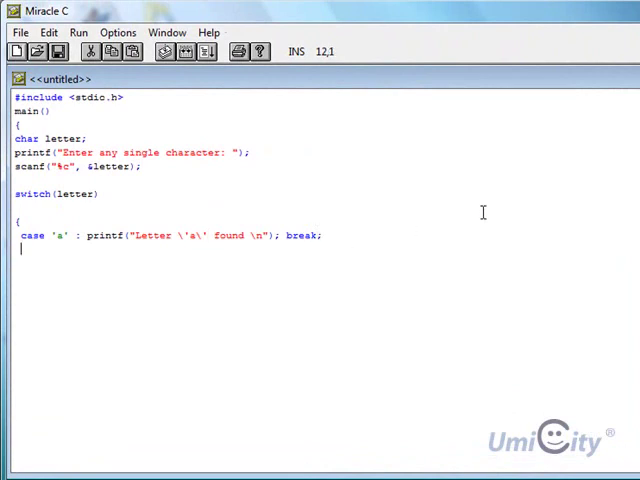
text(cas)
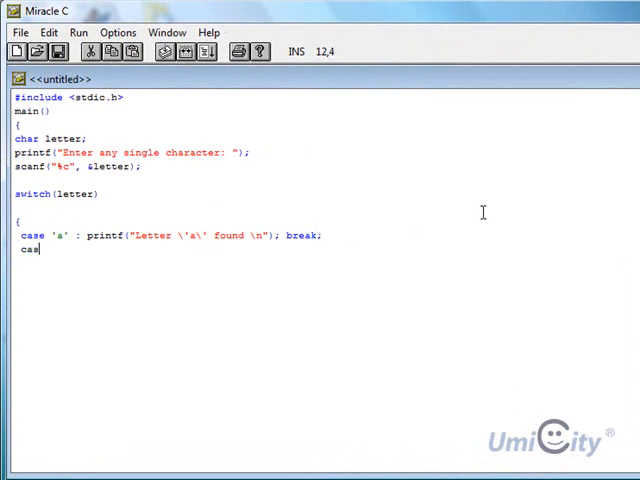
text(e 'b)
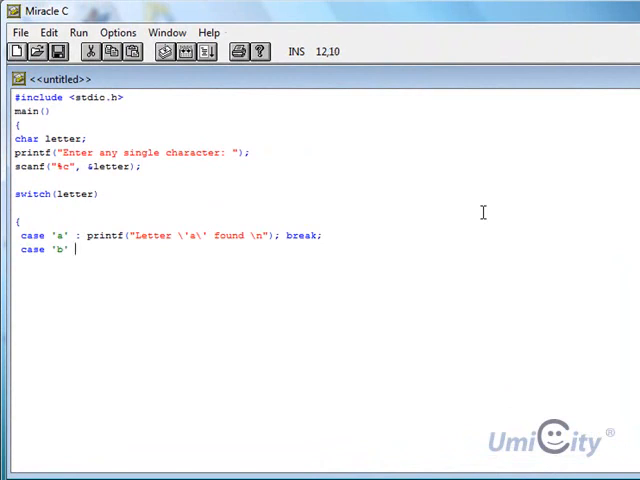
text(: pri)
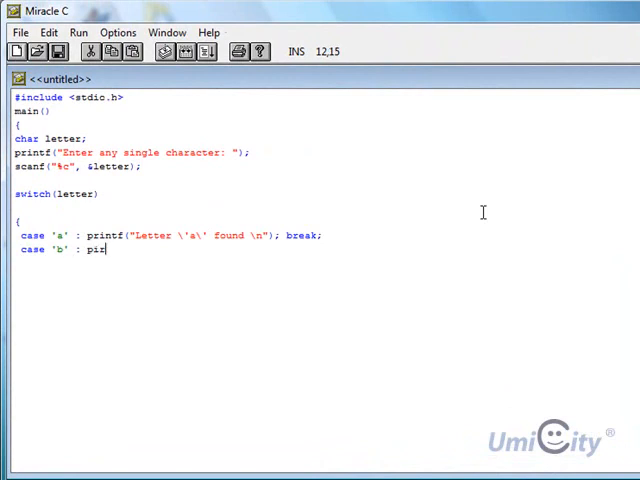
text(rntf(")
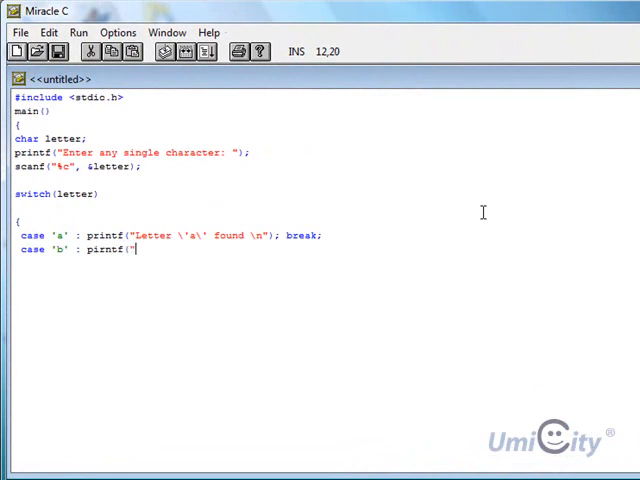
text(Letter)
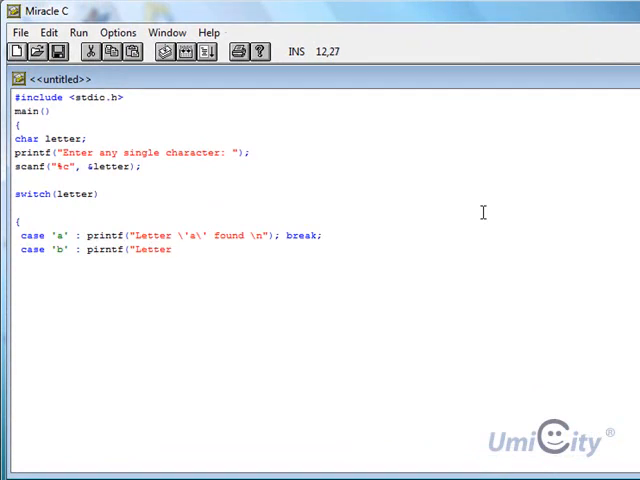
text(\'b)
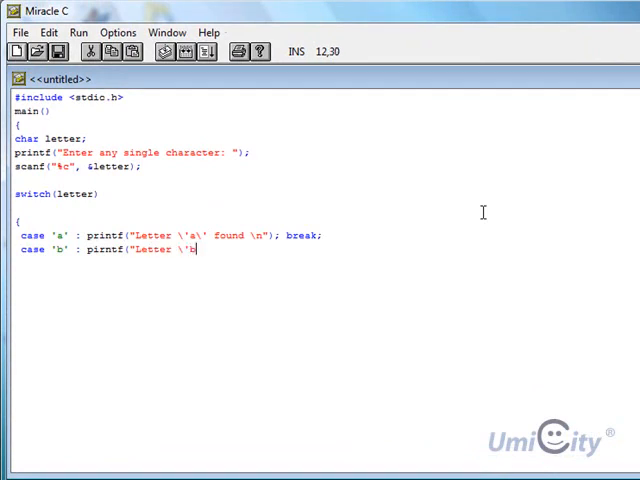
text(\)
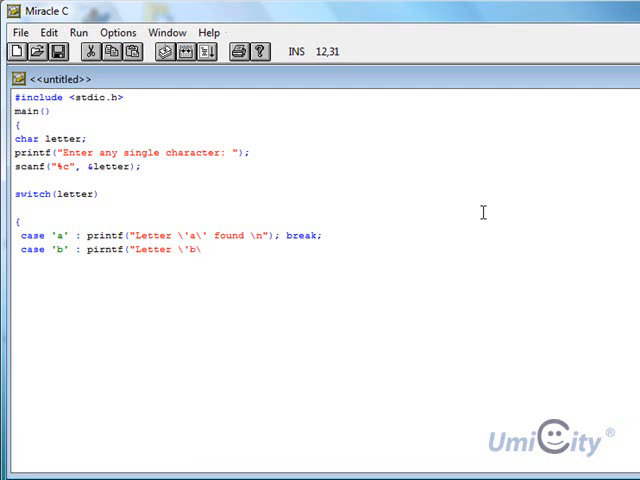
text(found \n)
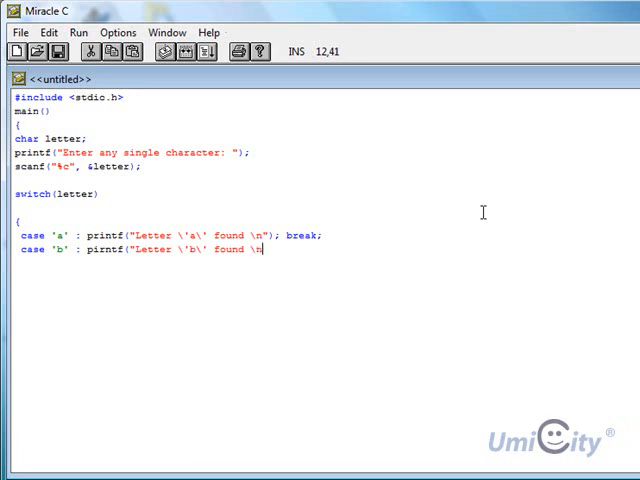
text("))
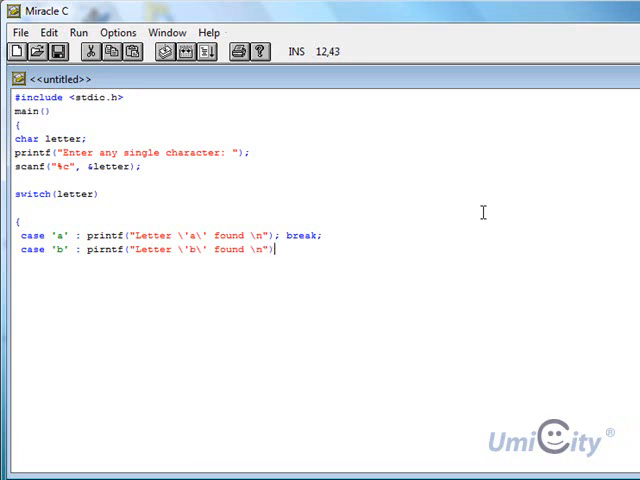
text("; break;)
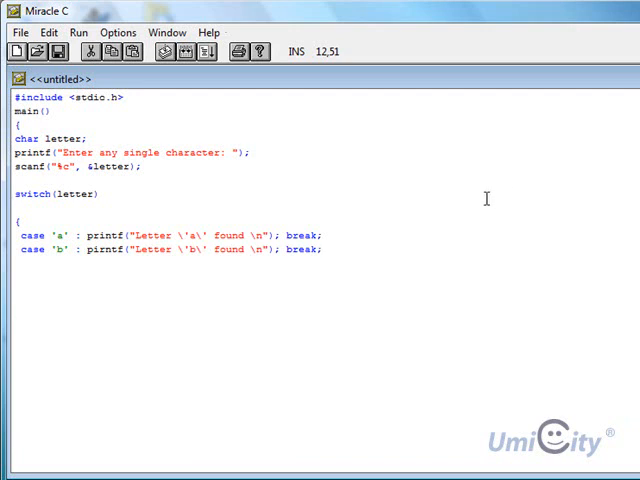
text(ca)
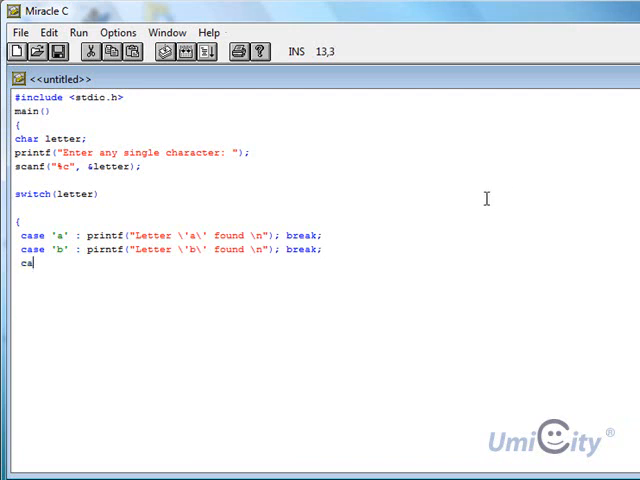
Step: Add case 'c' : printf("Letter \'c\' found \n"); break;
text(se 'c)
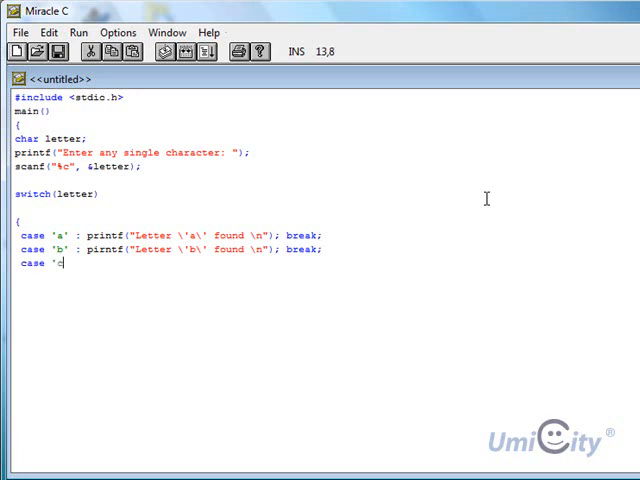
text(')
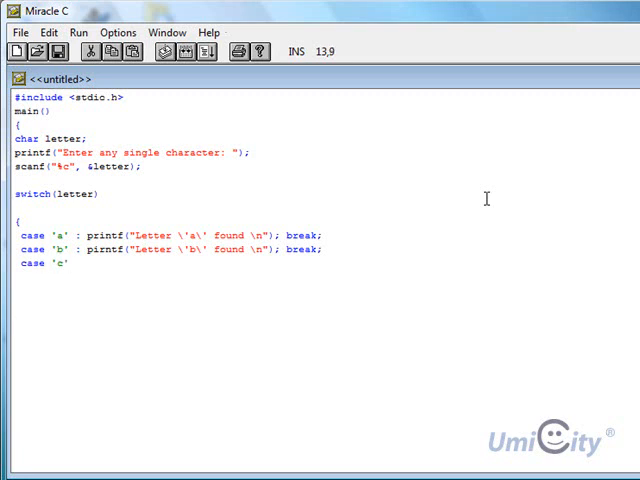
text(:)
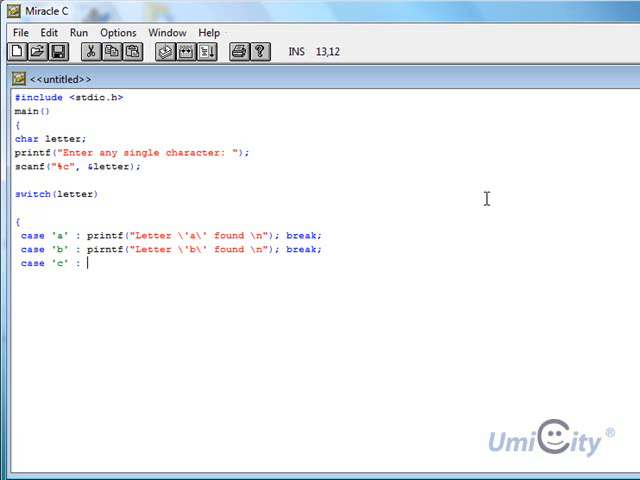
text(pr)
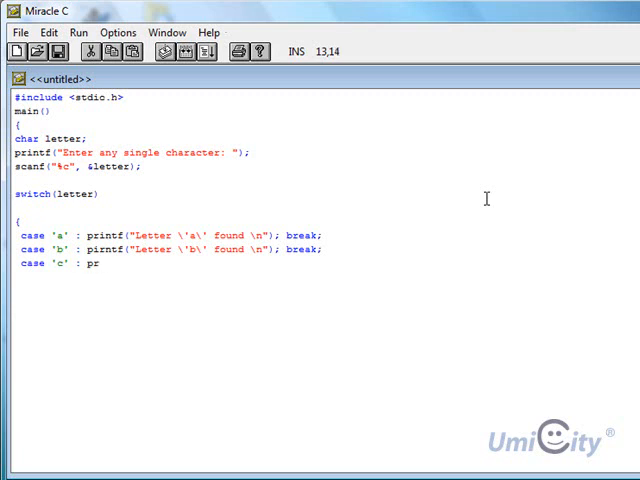
text(intf)
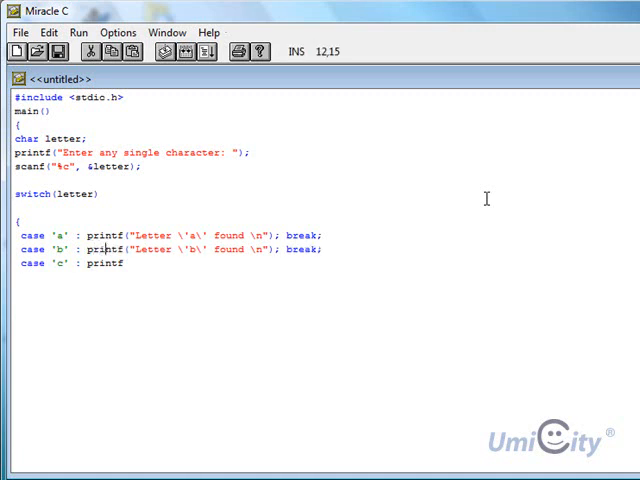
text(()
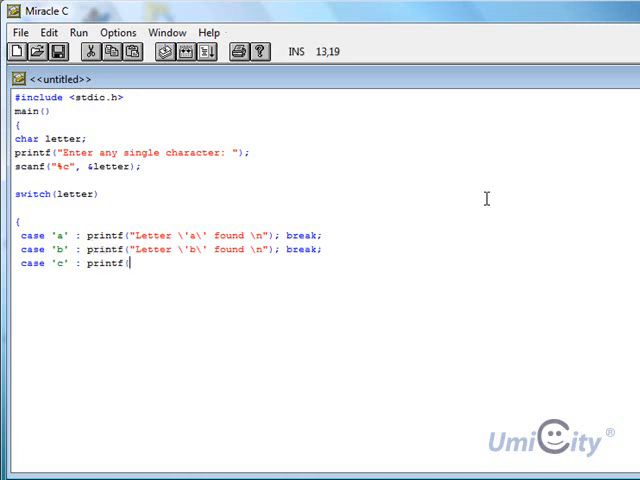
text("Let)
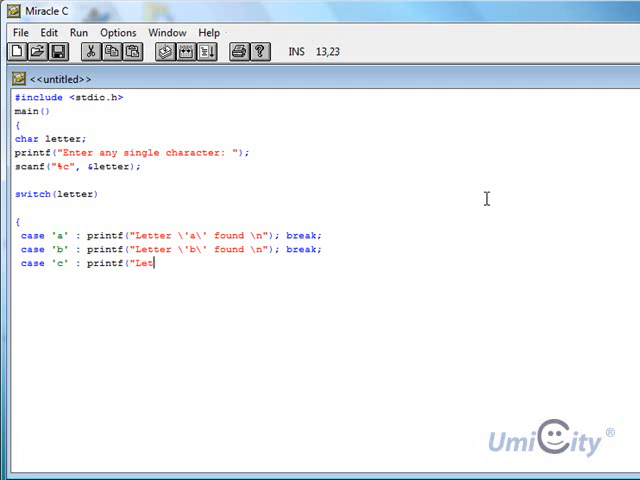
text(ter \)
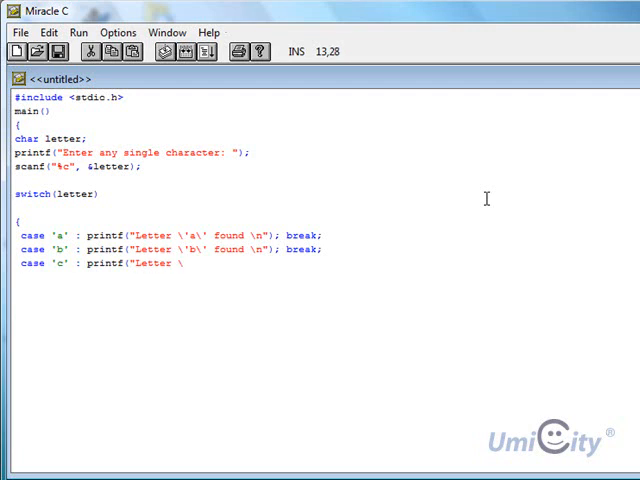
text('c)
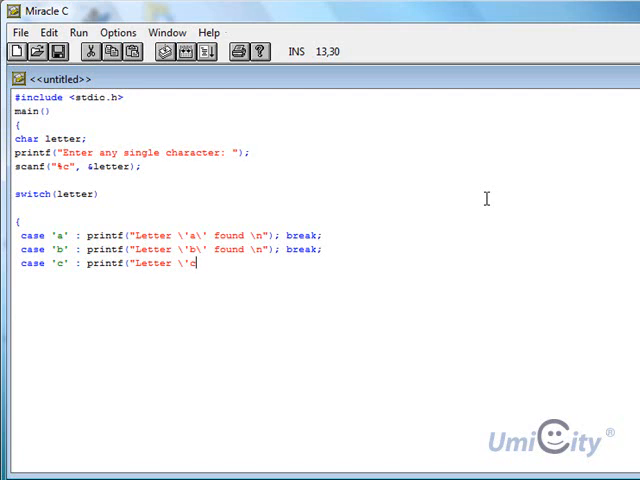
text(\' found \n")
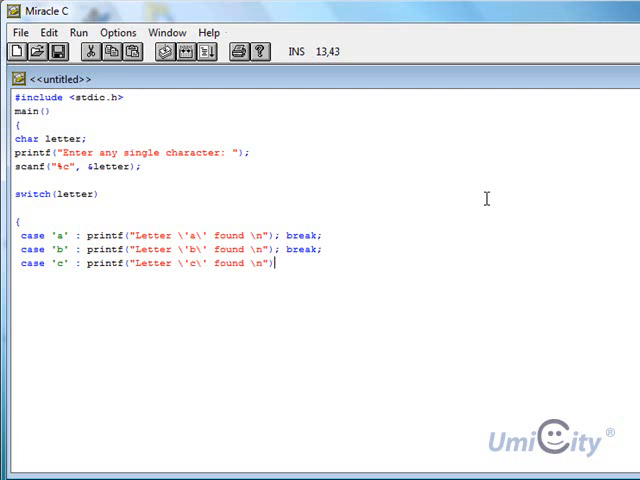
text(; break;)
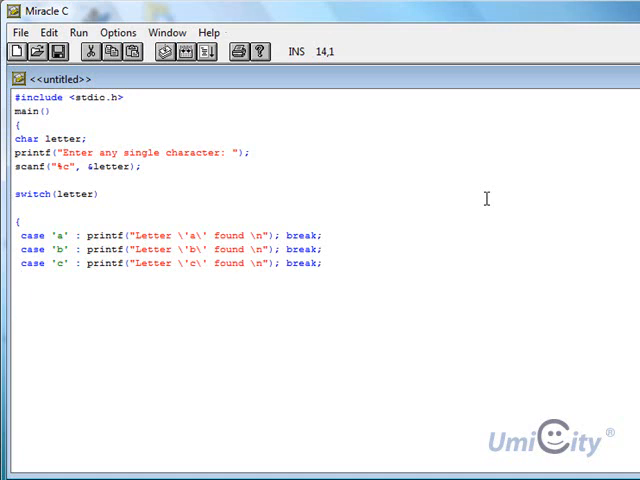
Step: Write the default : label, removing the mistakenly typed else
text(def)
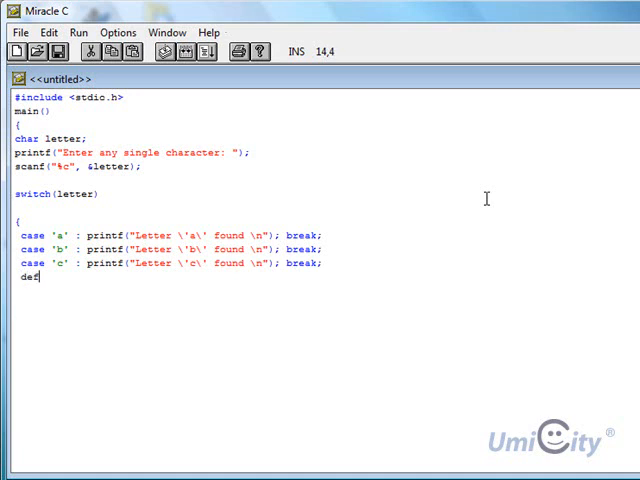
text(a)
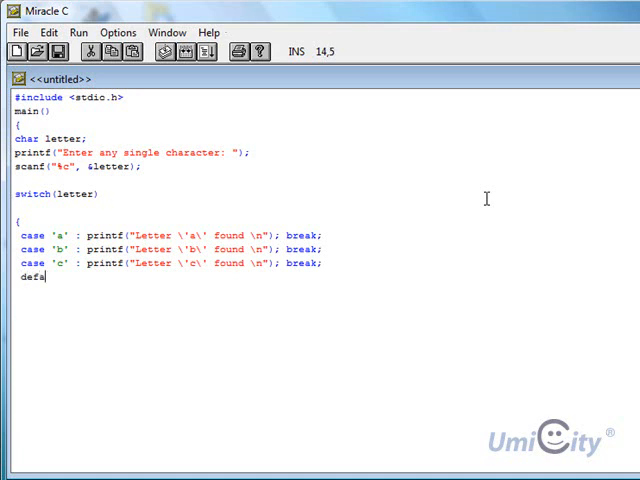
text(ult)
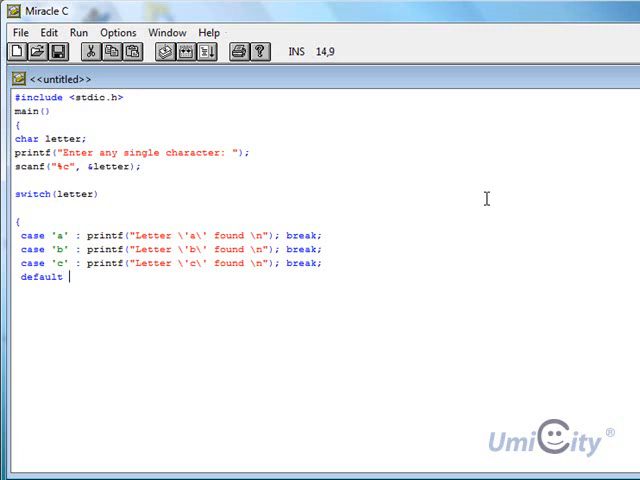
text(:)
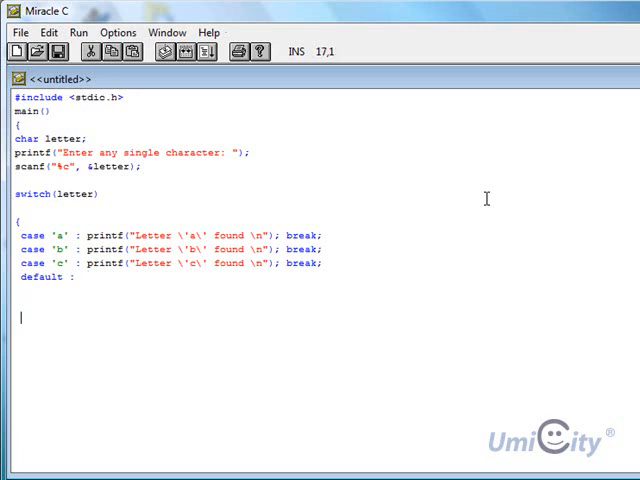
text(else)
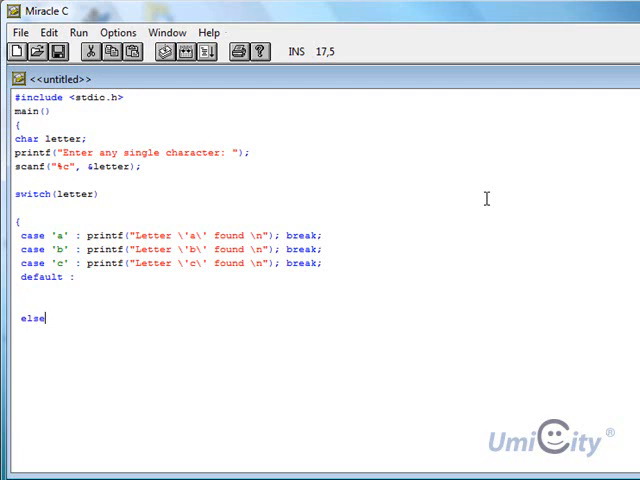
key(BackSpace)
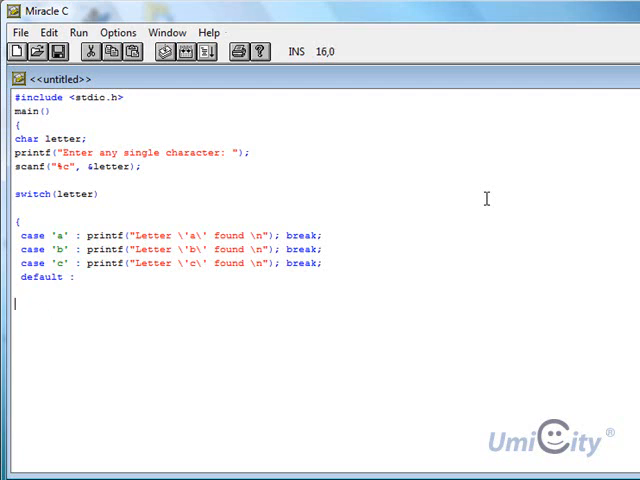
click(88, 276)
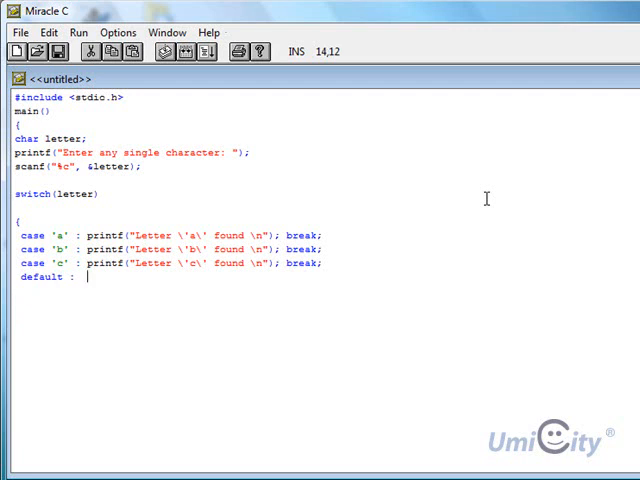
Step: Complete the default case with printf("The letter is not a,b,c \n");
text(printf)
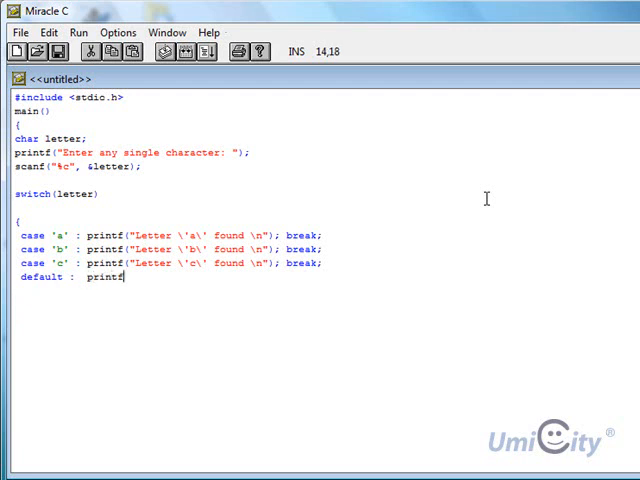
text(")
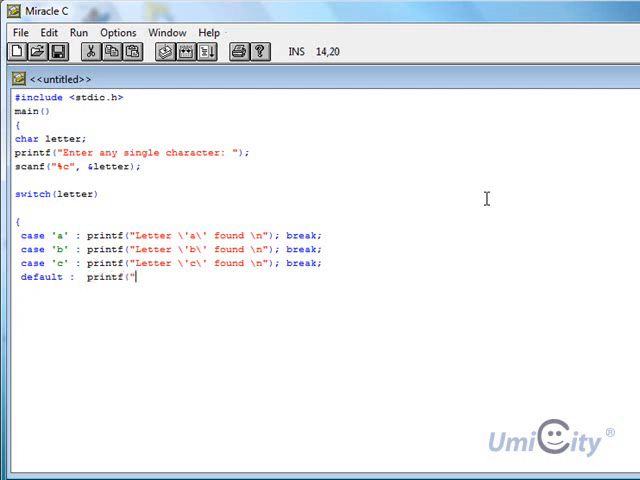
text(The letter)
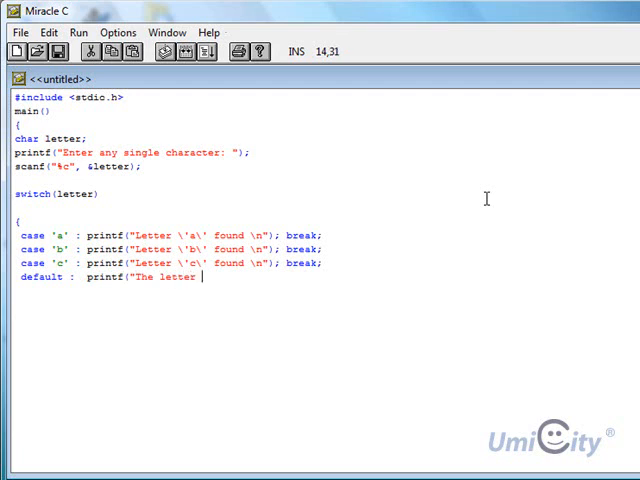
text(is not a,)
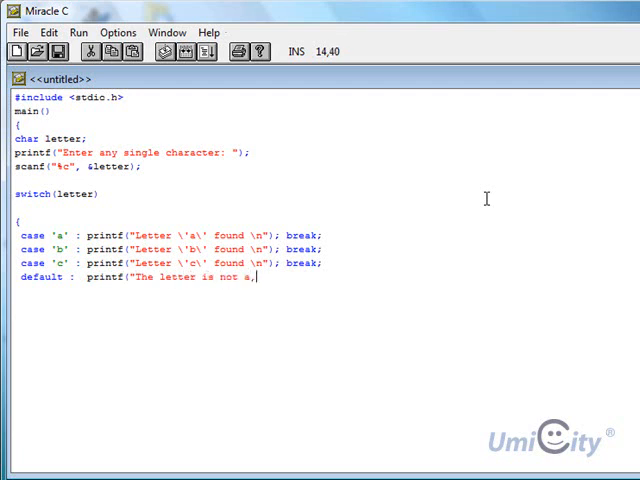
text(b,c)
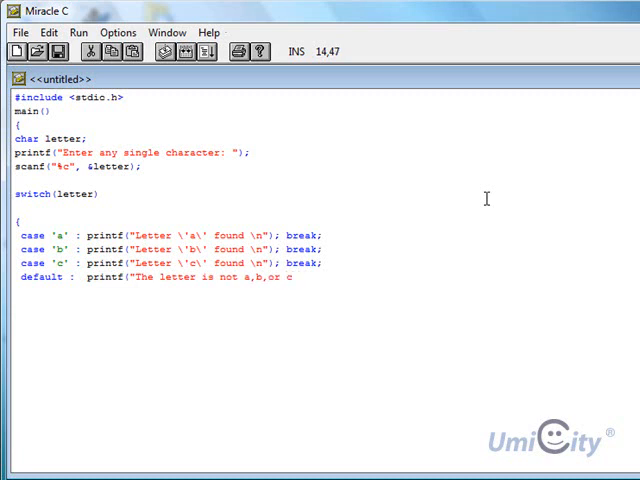
text(\n")
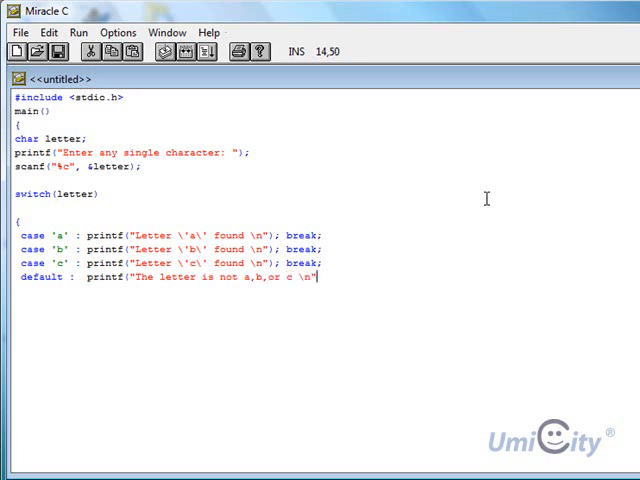
text(");)
text(swi)
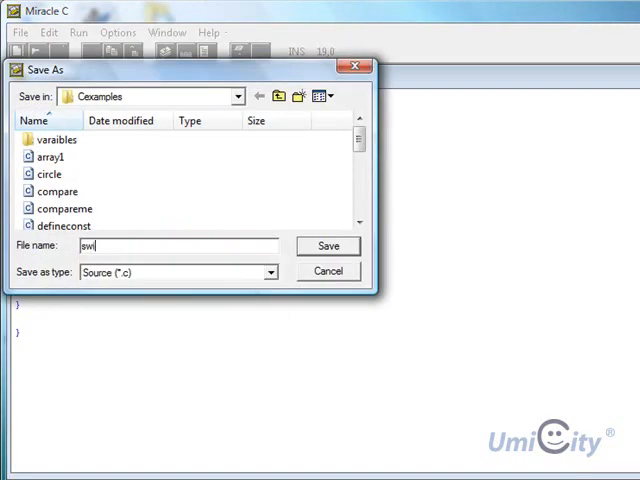
Step: Save the program as switch.c in C:\Cexamples and compile it, dismissing the registration reminder
click(328, 246)
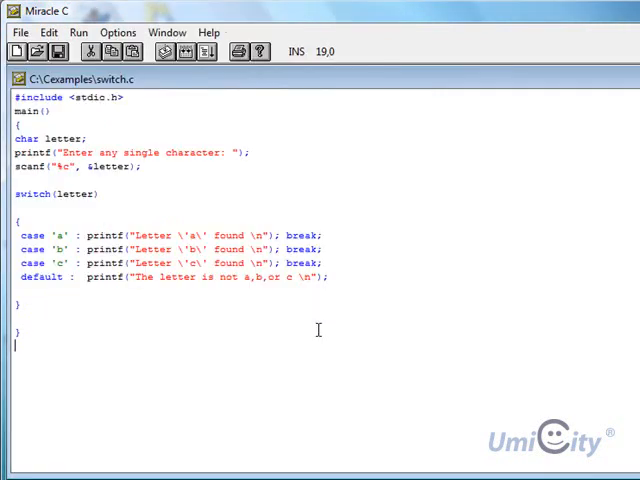
click(68, 28)
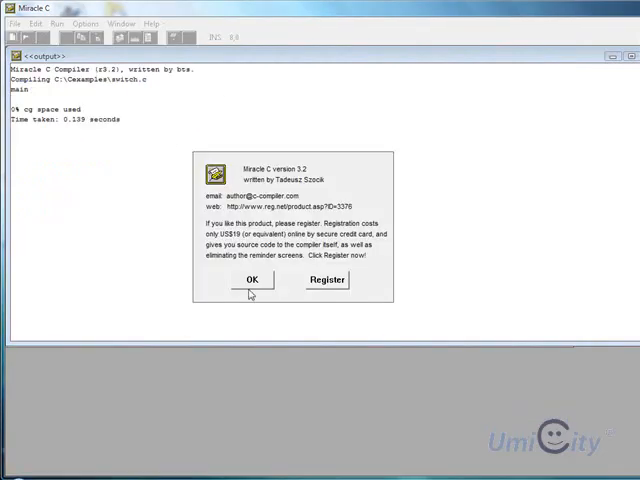
click(252, 280)
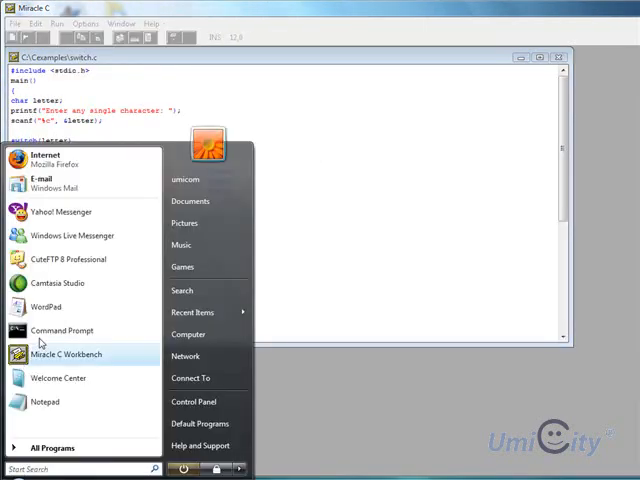
Step: In Command Prompt, cd into Cexamples, list its files with dir and begin the switch command
click(60, 330)
text(cd\)
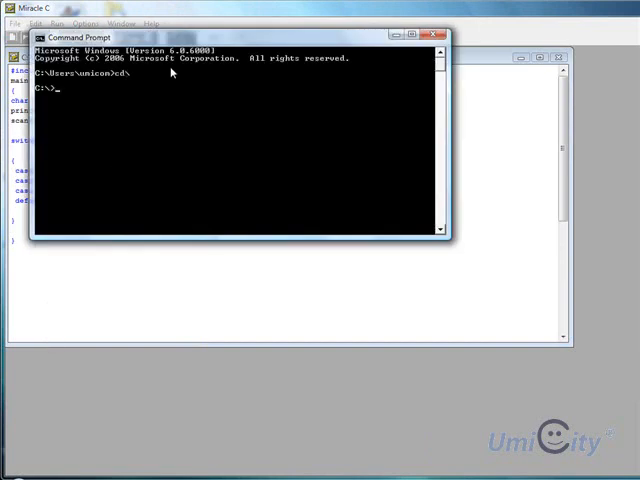
text(cd Cexamples)
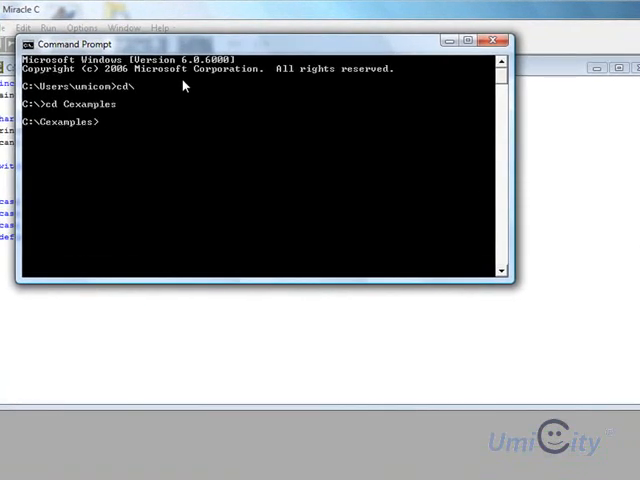
text(dir)
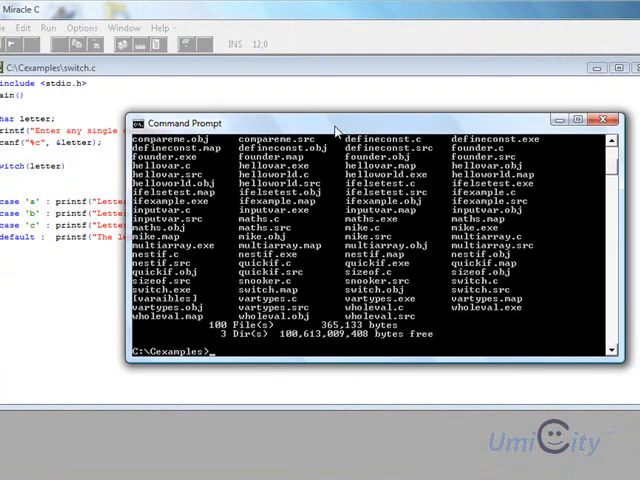
text(swic)
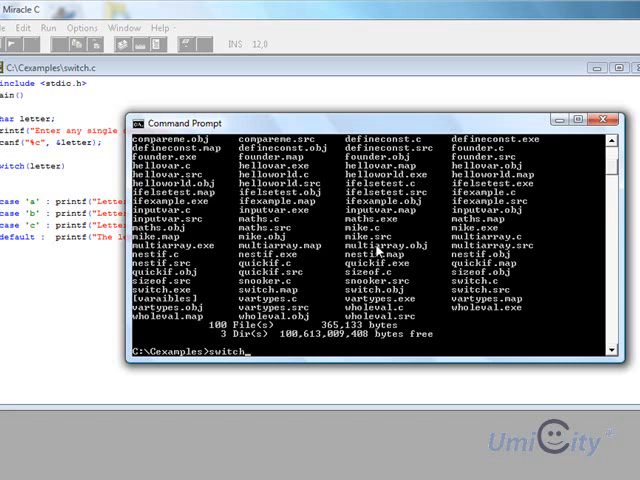
Step: Run switch with input 'a' (found) and 'f' (not a, b or c), then launch it again for 'c'
key(Return)
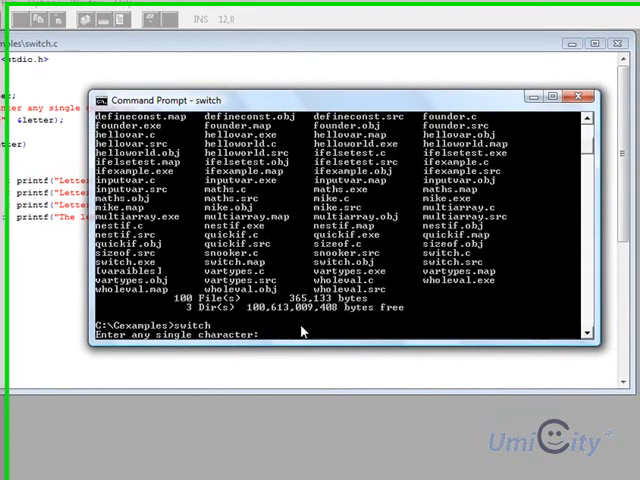
text(a)
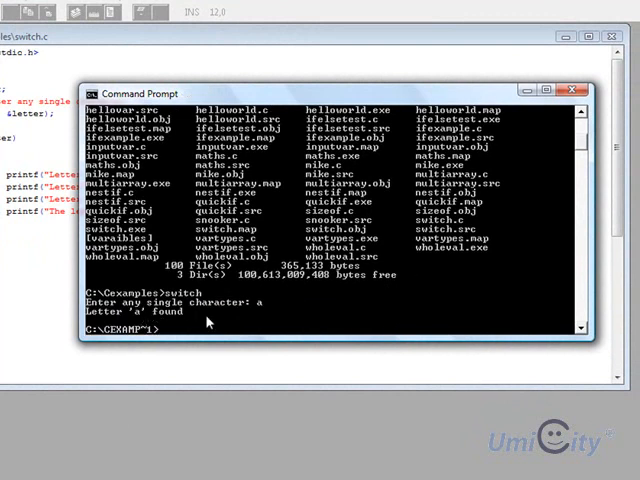
text(switch)
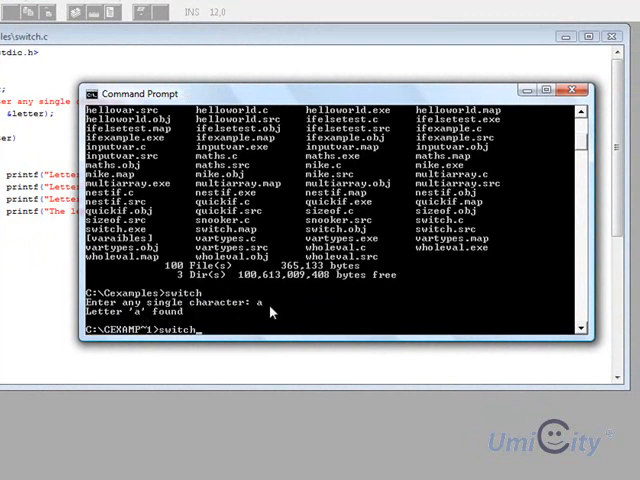
key(Return)
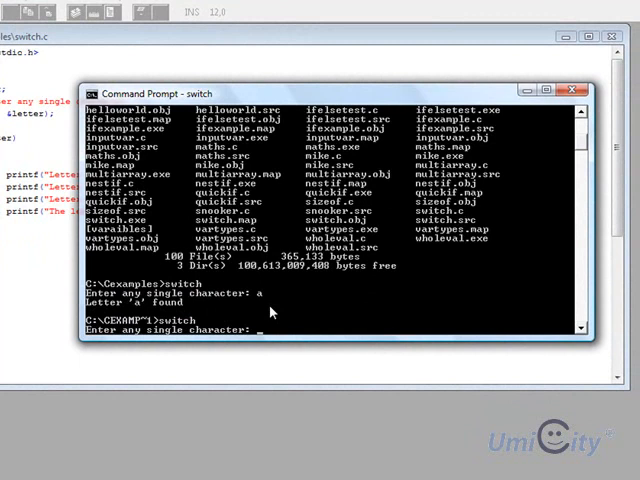
text(f)
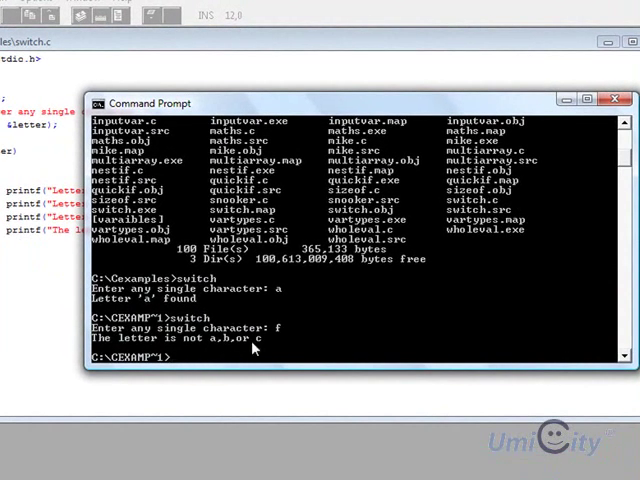
text(switch)
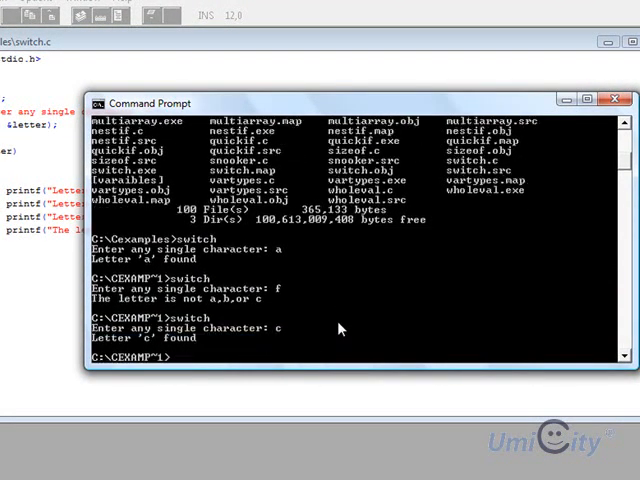
mouse_move(236, 368)
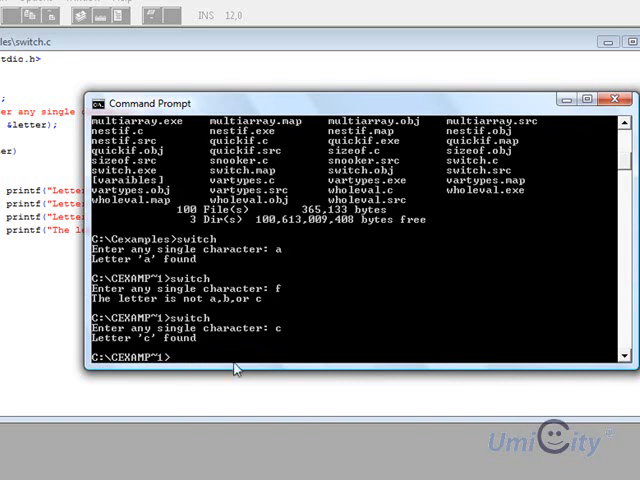